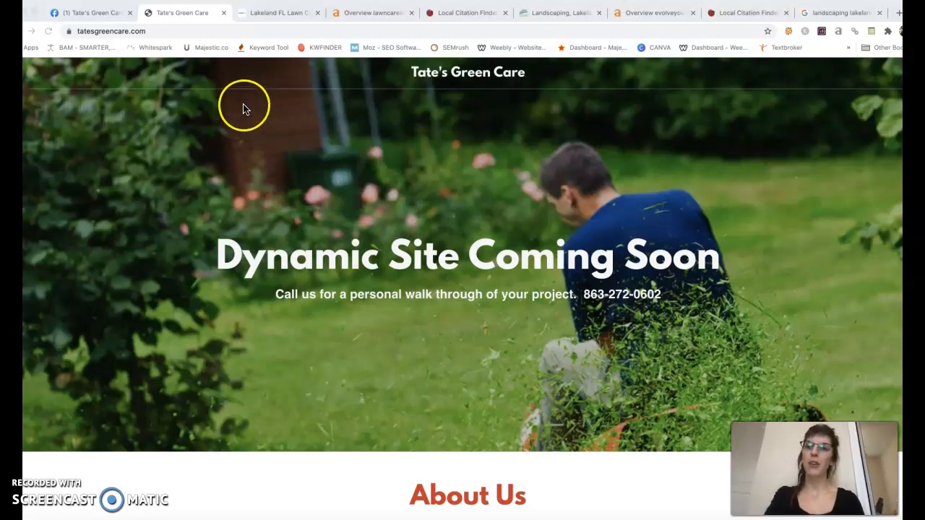
mouse_move(768, 307)
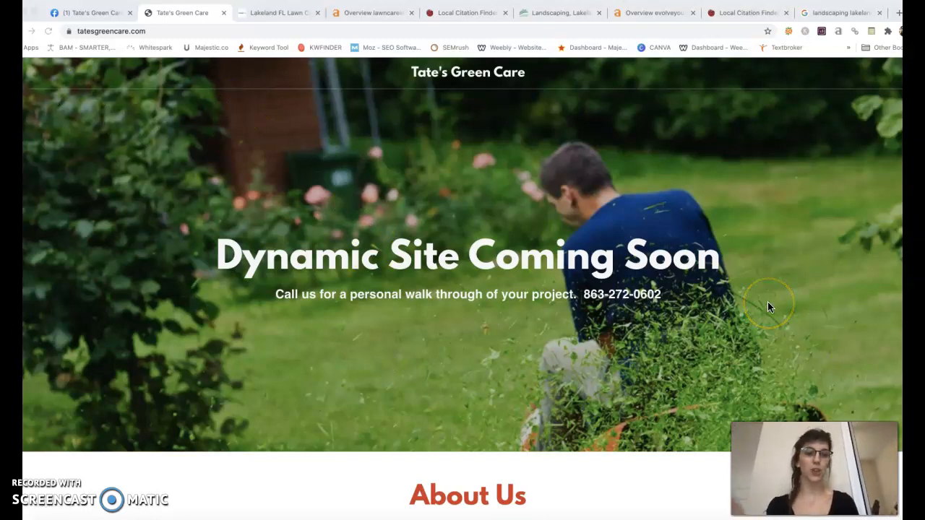
mouse_move(711, 289)
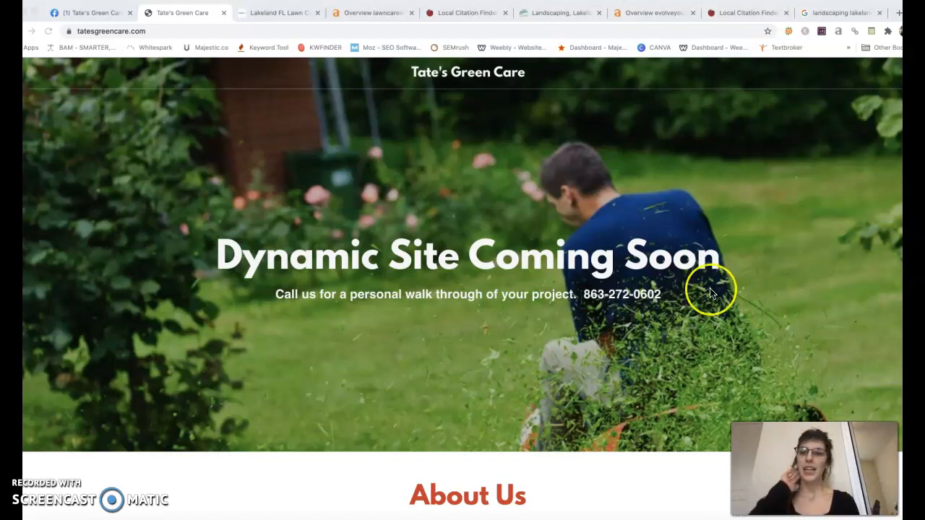
- Switch to the Lakeland FL Lawn Care tab and scroll through Creative Edge's services and about sections
scroll(down, 3)
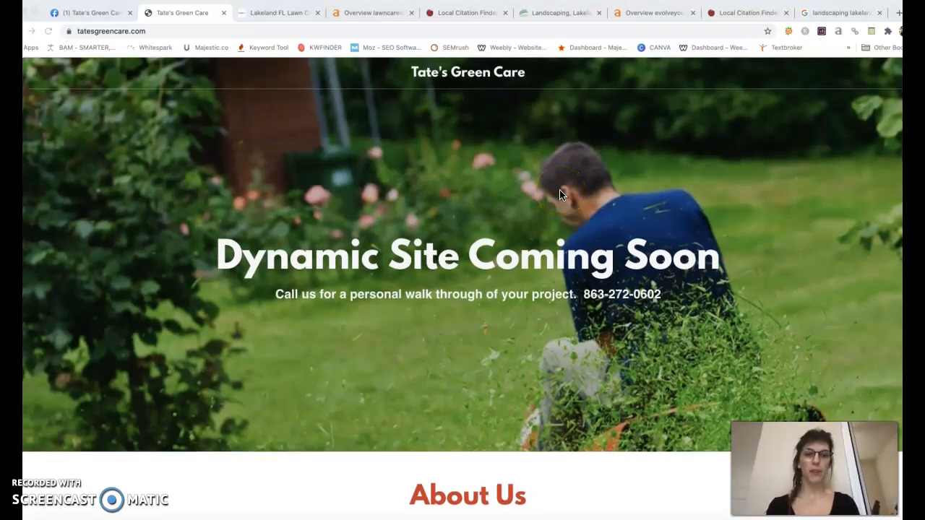
scroll(down, 3)
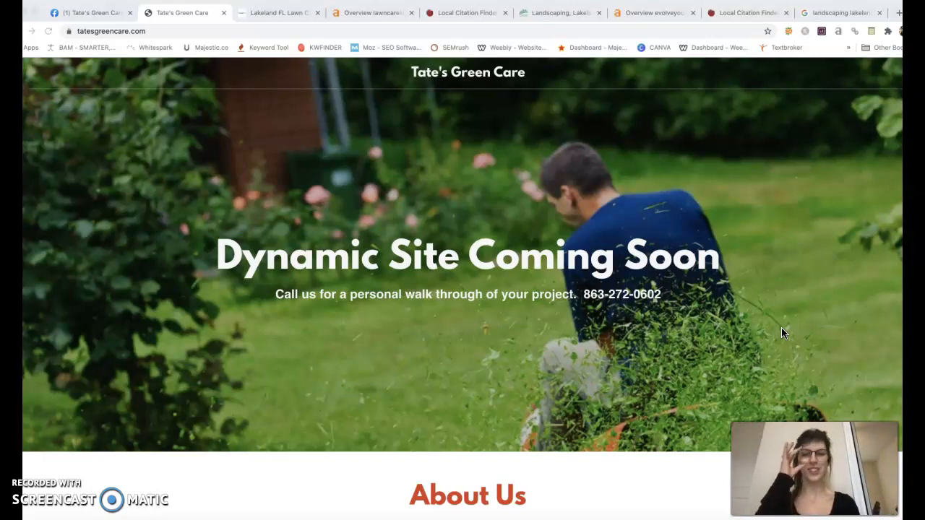
scroll(down, 3)
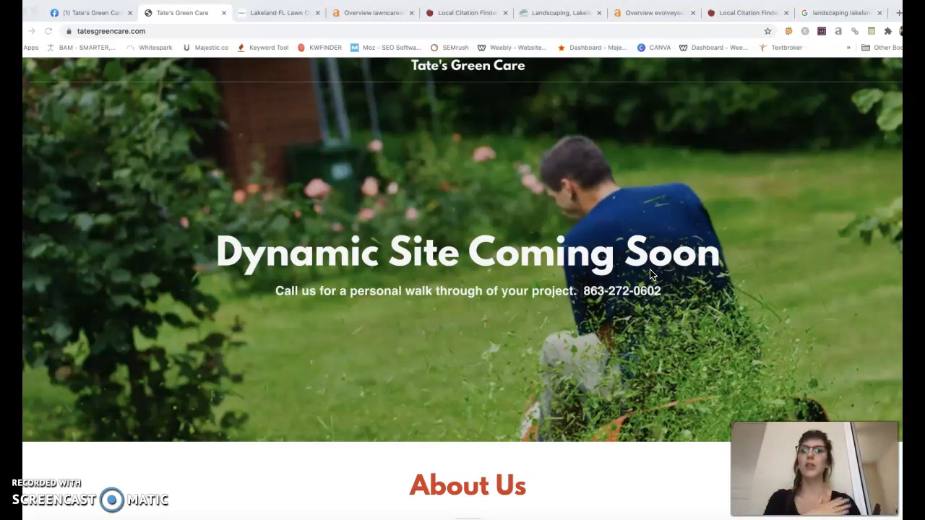
click(278, 12)
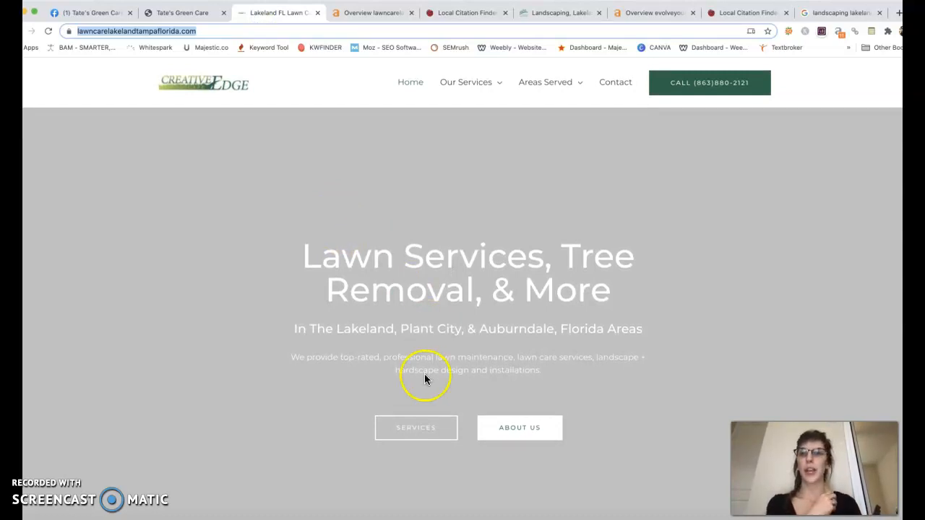
scroll(down, 3)
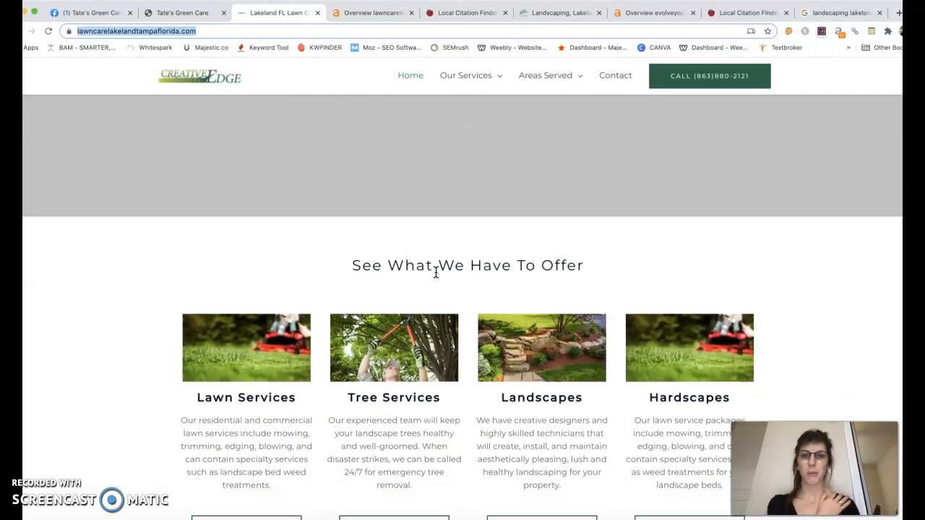
scroll(up, 3)
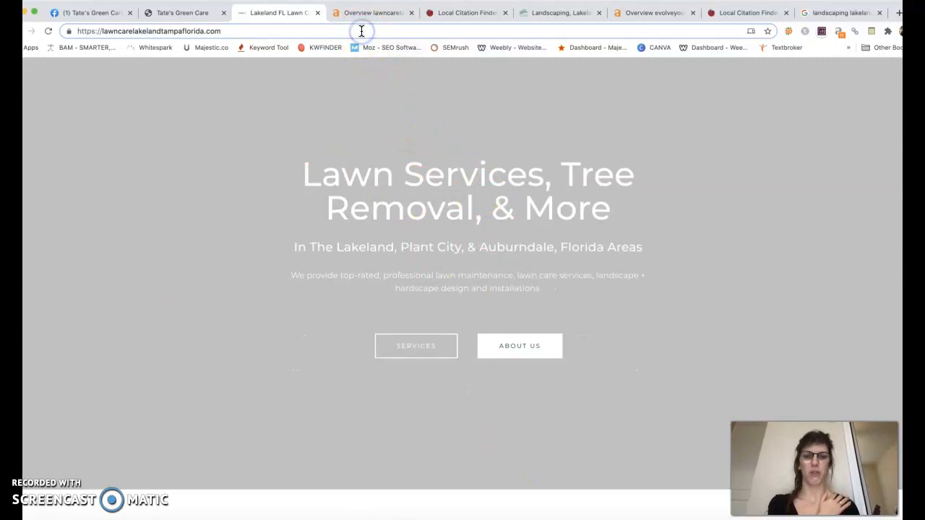
scroll(down, 3)
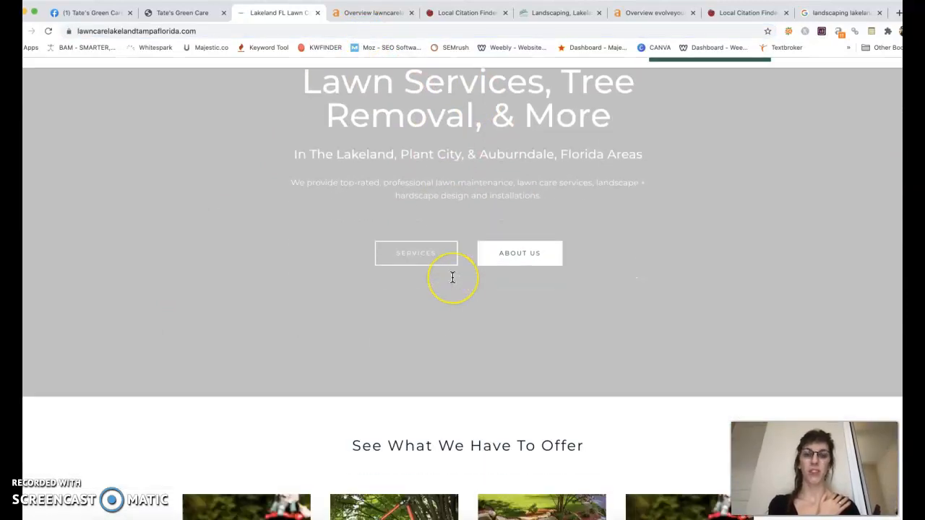
scroll(up, 3)
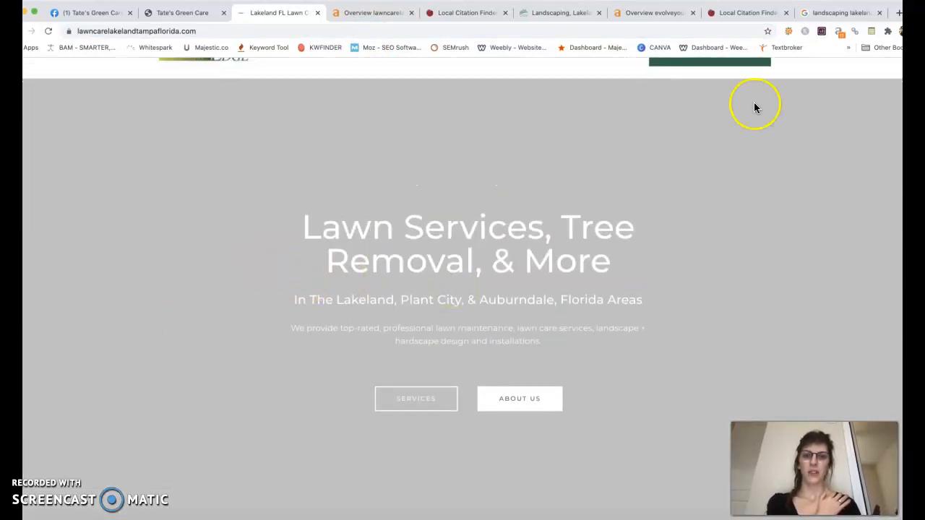
mouse_move(772, 306)
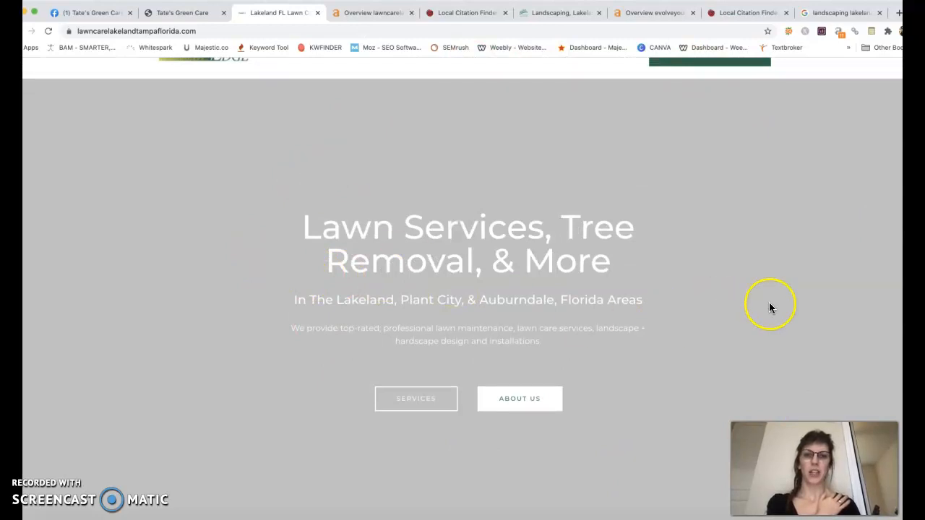
scroll(down, 3)
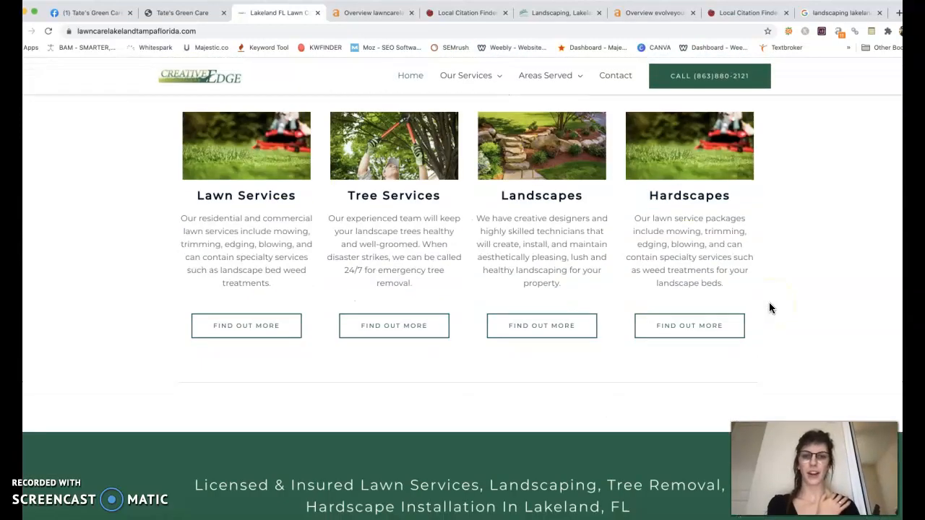
scroll(down, 3)
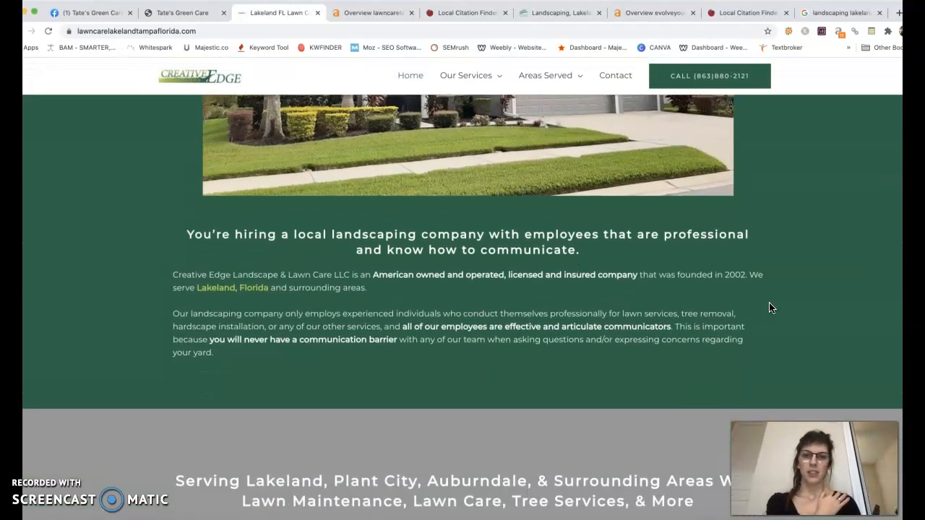
scroll(down, 3)
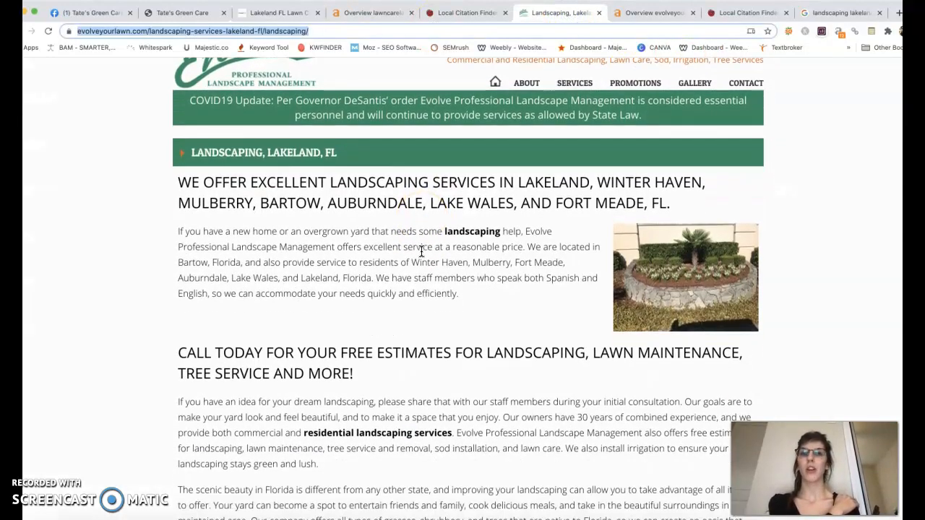
- Scroll the Evolve homepage past its services and Inc. 5000 badge down to the Facebook feed
scroll(down, 3)
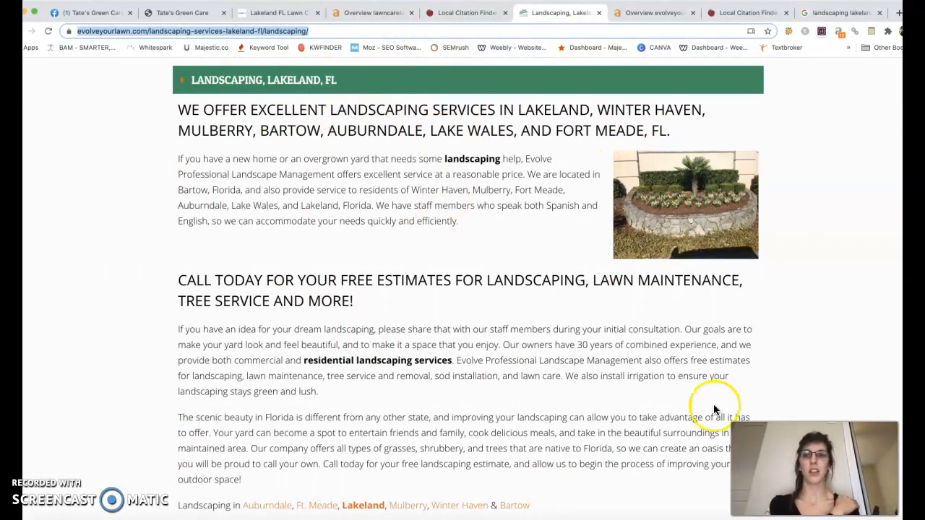
scroll(down, 3)
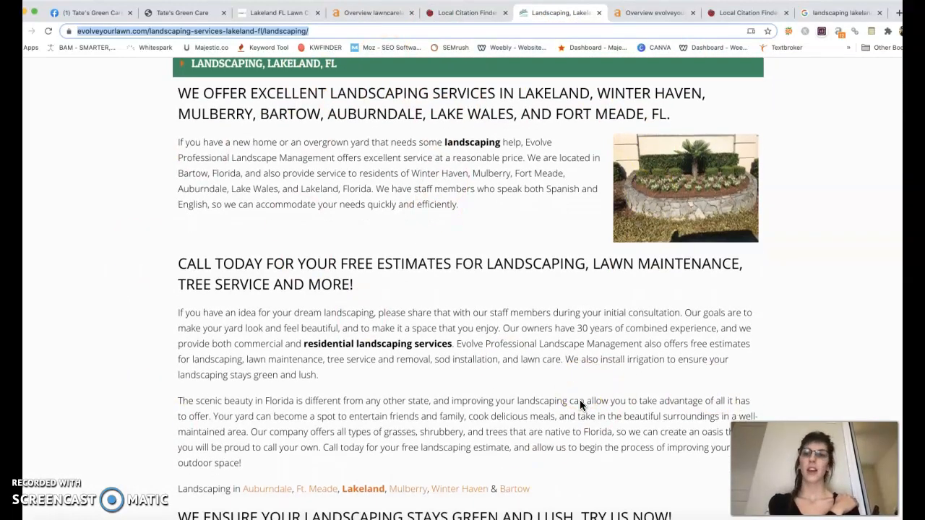
scroll(down, 3)
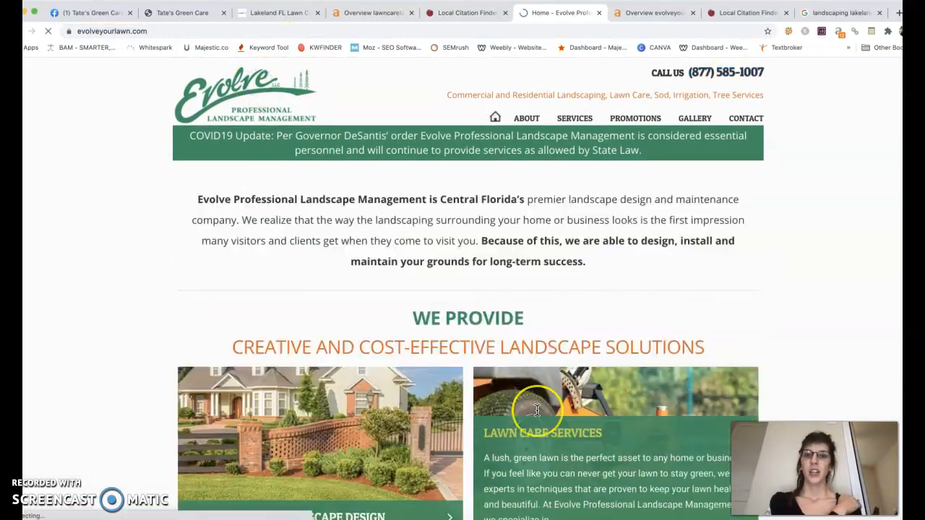
scroll(down, 3)
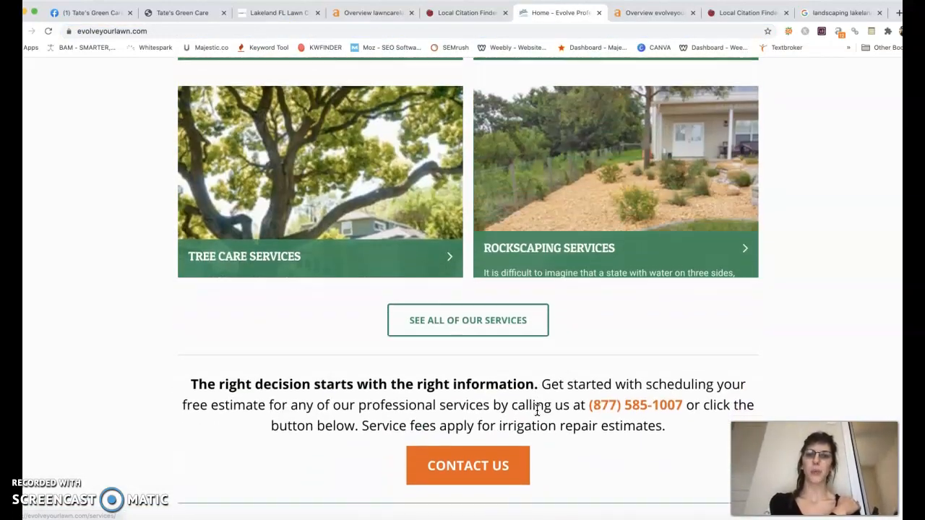
scroll(down, 3)
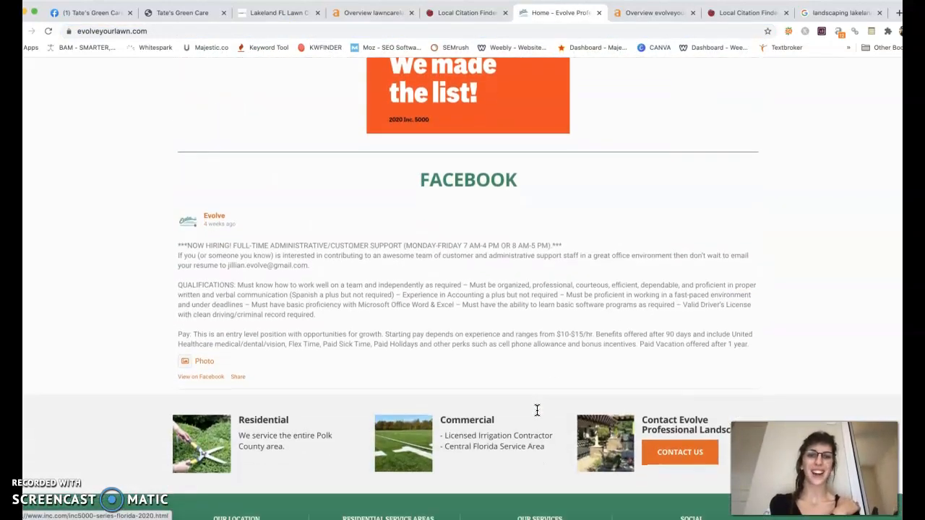
scroll(down, 3)
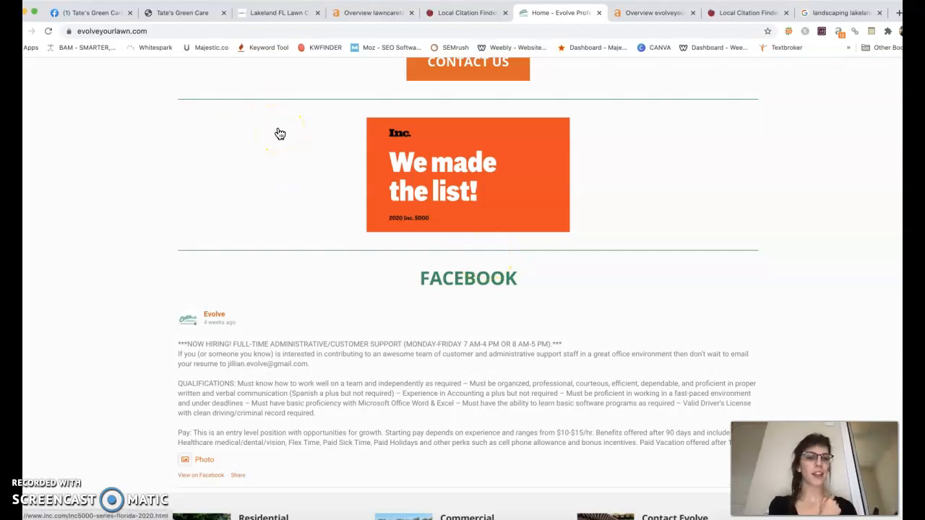
- Show the Ahrefs overview for lawncarelakelandtampaflorida.com in *.domain/* mode: DR 11, 1.43K backlinks, 138 referring domains
click(372, 13)
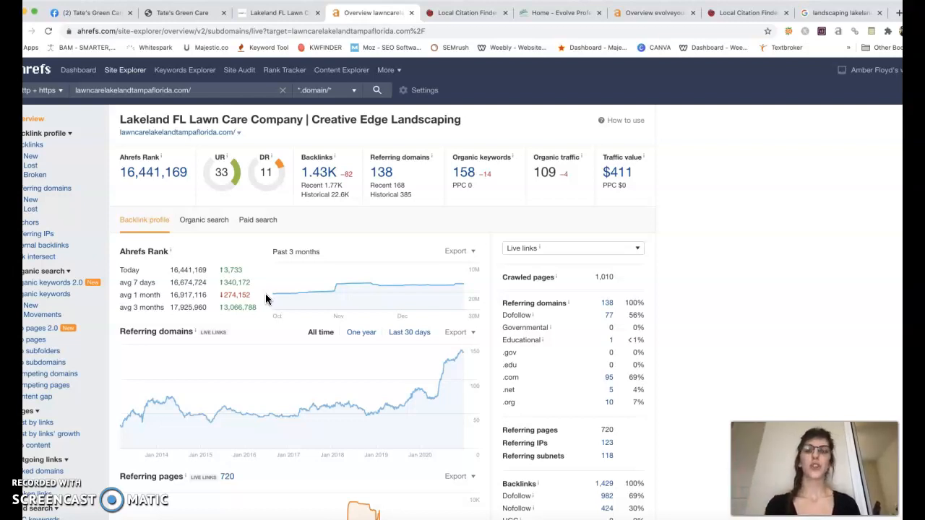
mouse_move(542, 279)
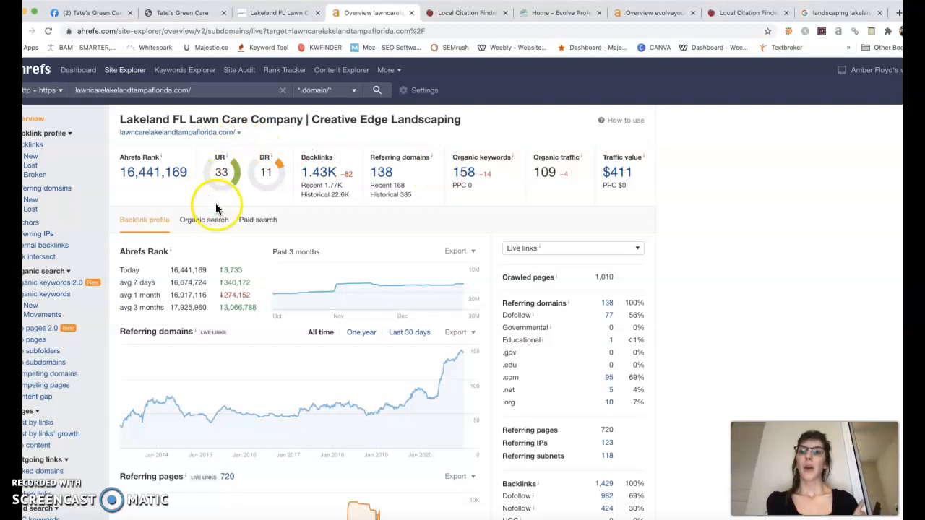
mouse_move(284, 177)
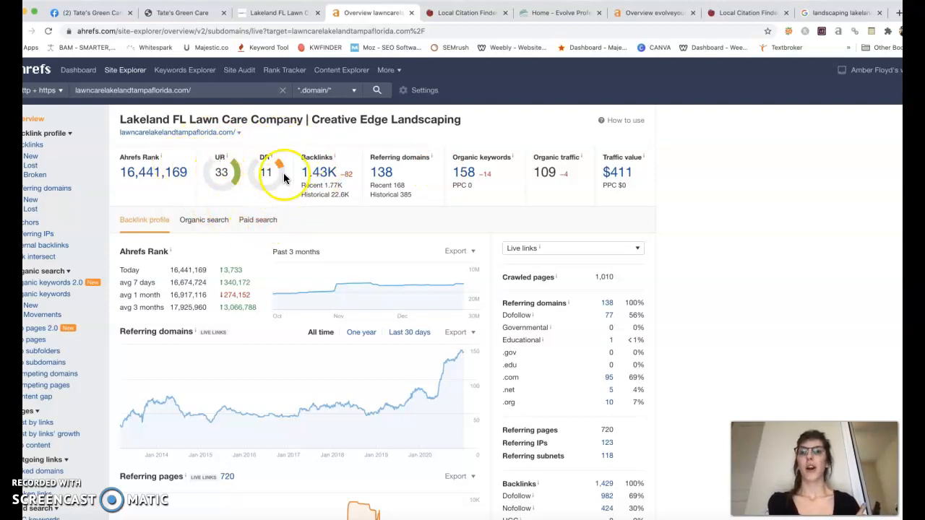
mouse_move(224, 160)
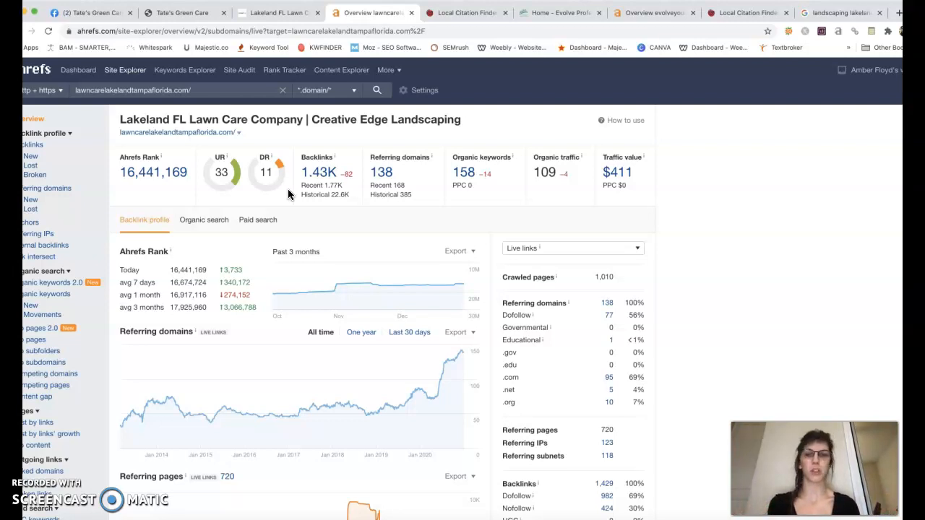
mouse_move(226, 162)
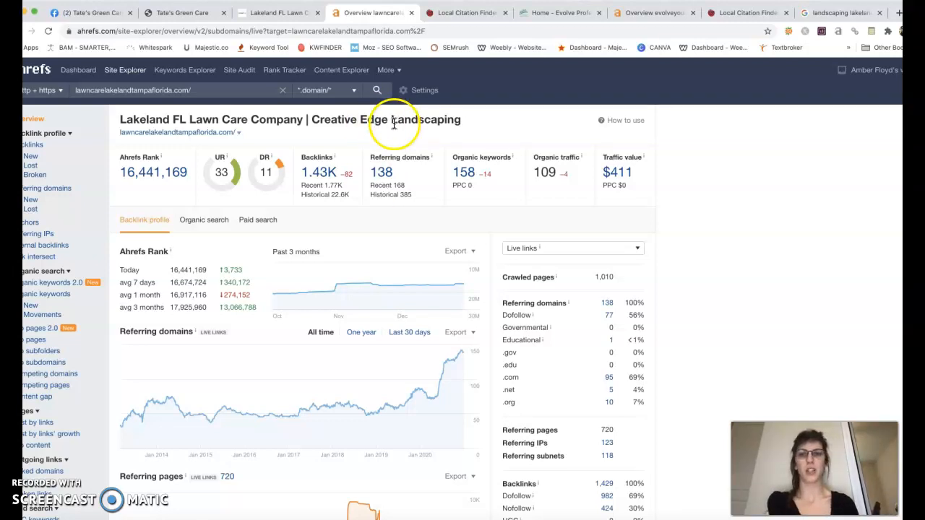
mouse_move(192, 160)
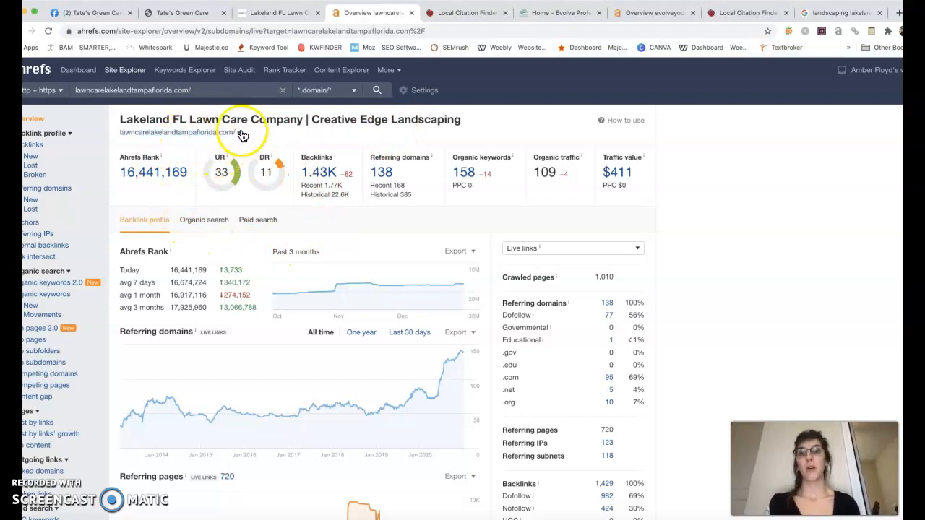
mouse_move(315, 201)
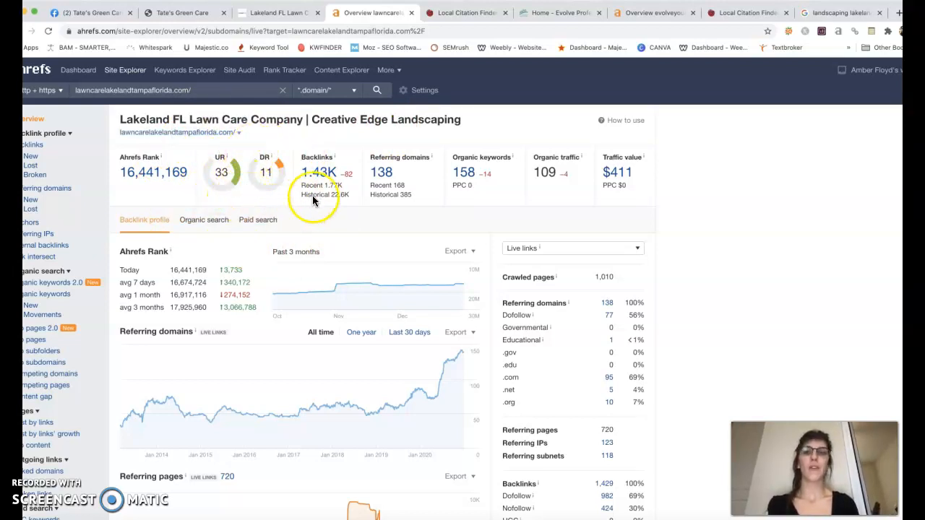
mouse_move(374, 167)
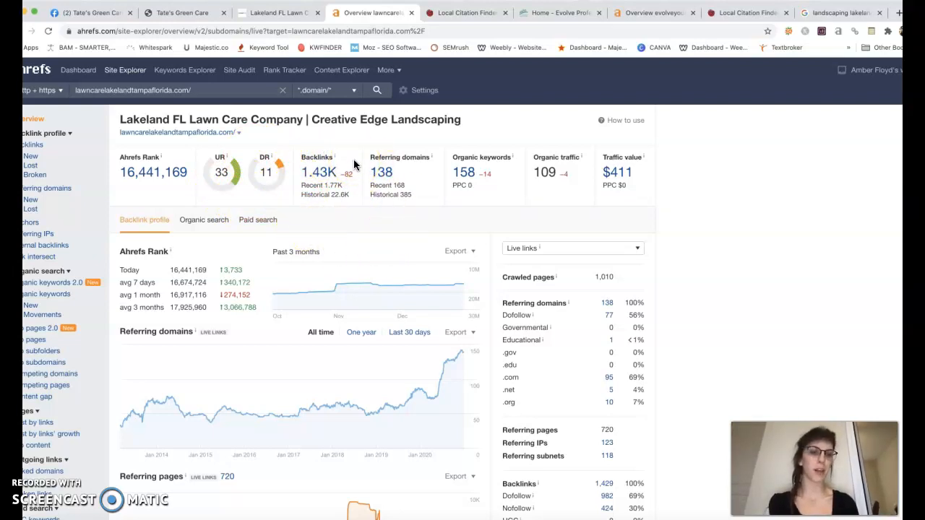
mouse_move(358, 249)
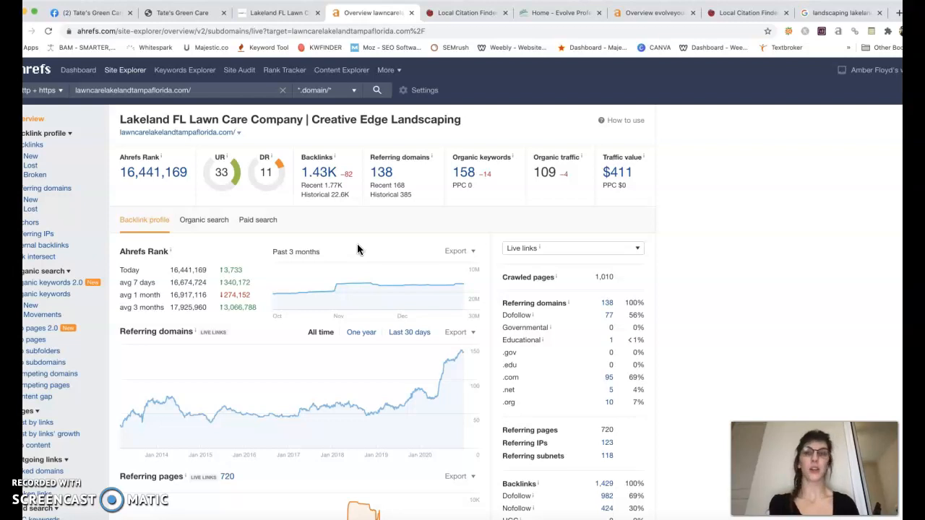
- Rerun Evolve's analysis in *.domain/* mode (228 backlinks, 51 referring domains), then return to Creative Edge
click(641, 13)
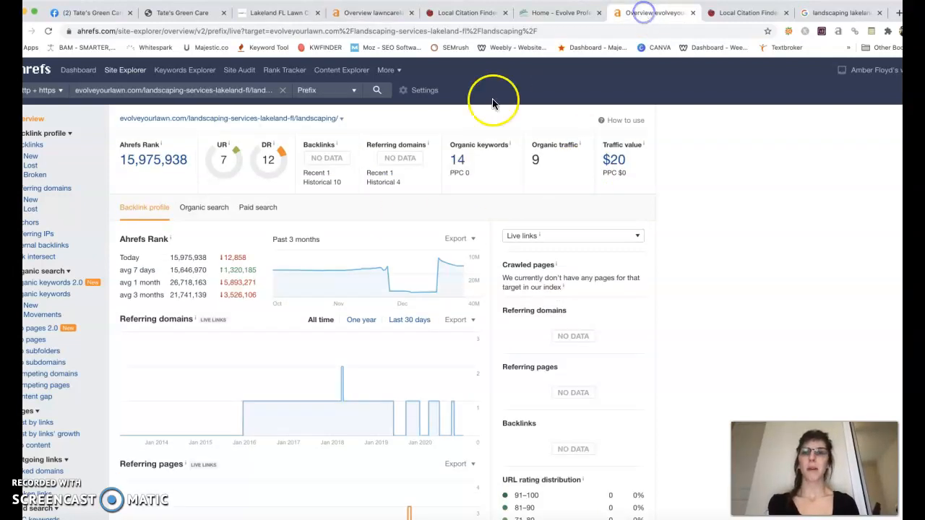
mouse_move(242, 178)
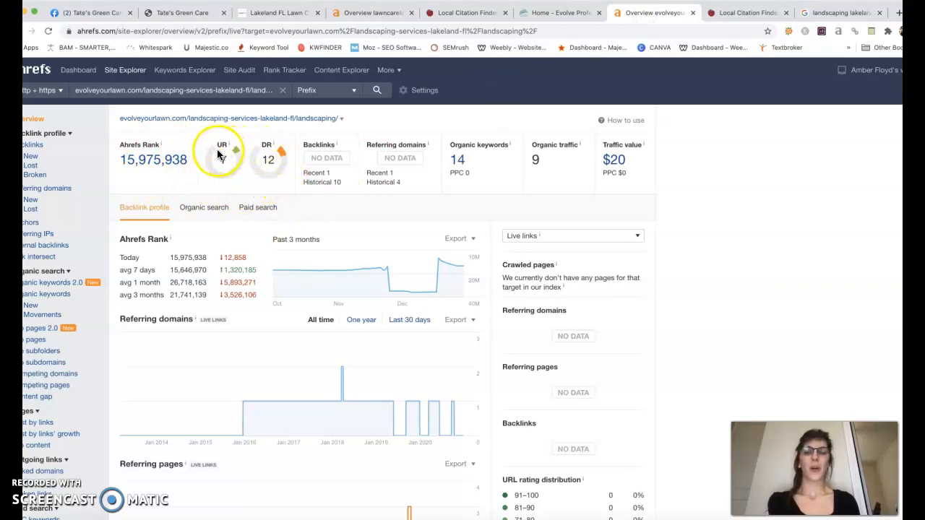
mouse_move(243, 161)
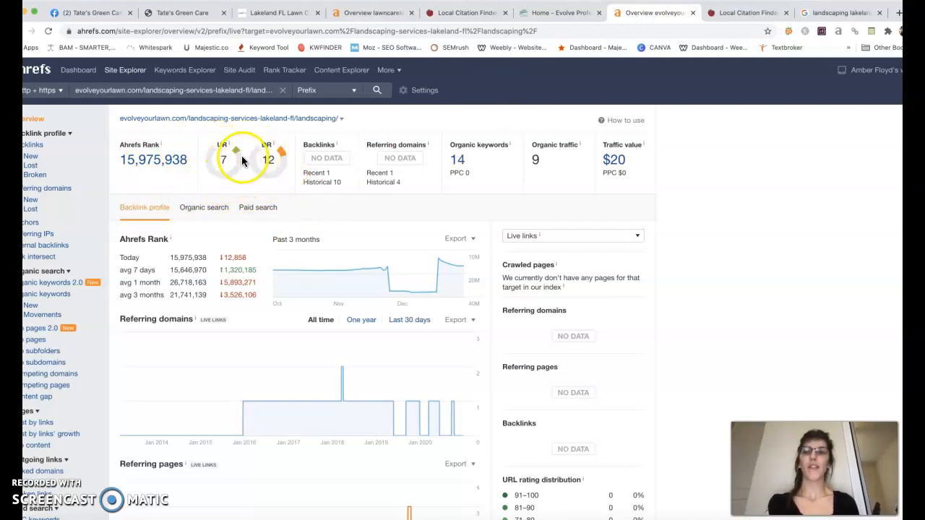
mouse_move(295, 166)
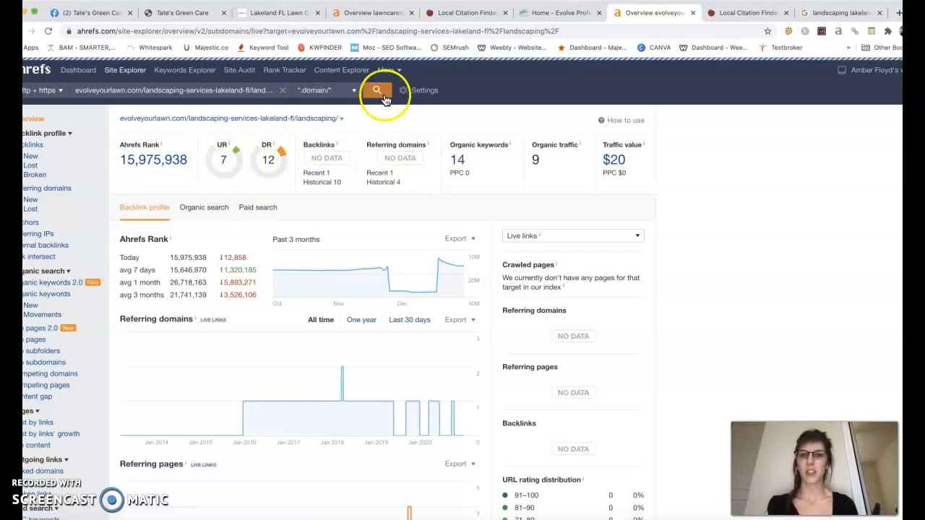
click(377, 90)
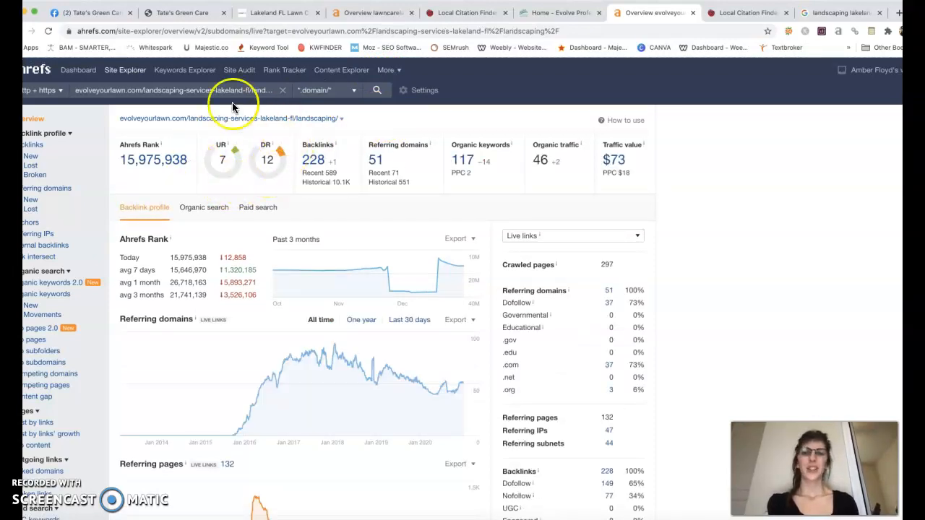
mouse_move(268, 307)
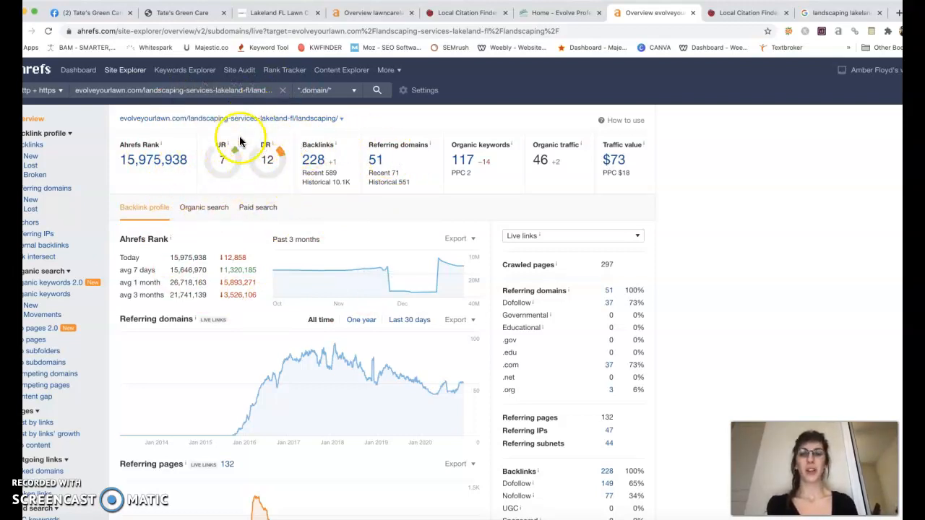
mouse_move(306, 173)
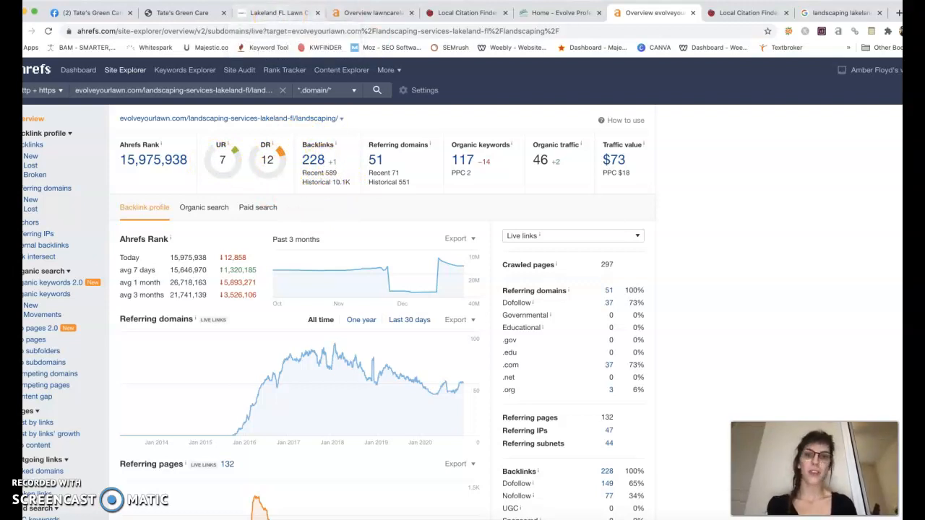
mouse_move(293, 173)
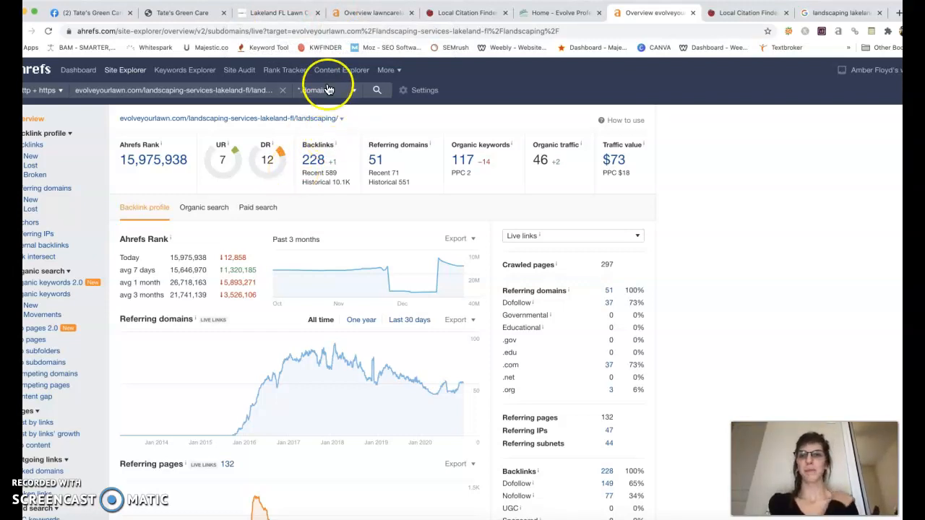
click(277, 12)
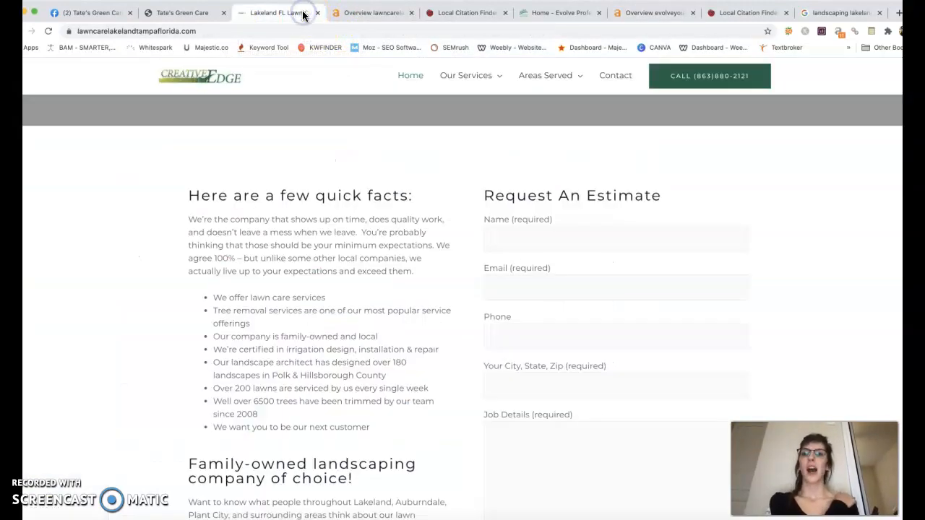
click(372, 12)
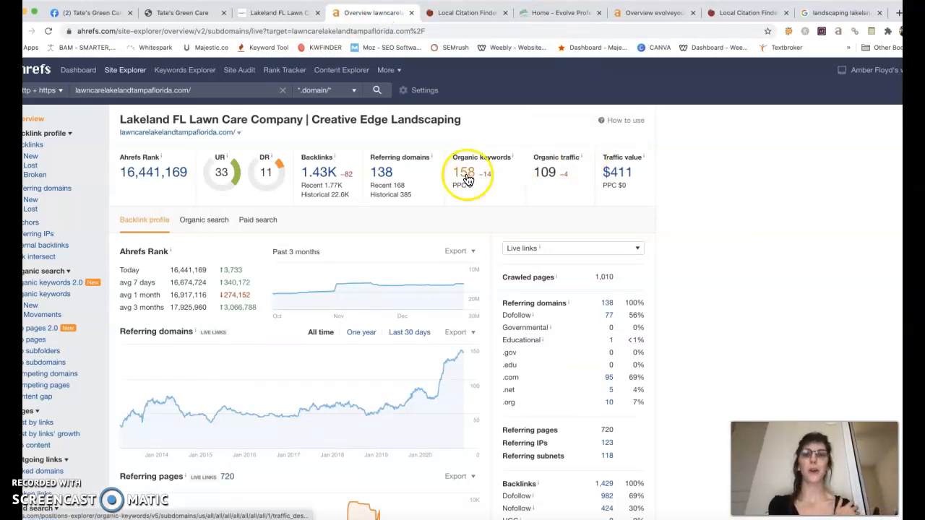
- Open Creative Edge's 158 organic keywords and review the table, led by 'landscaping lakeland fl'
click(463, 172)
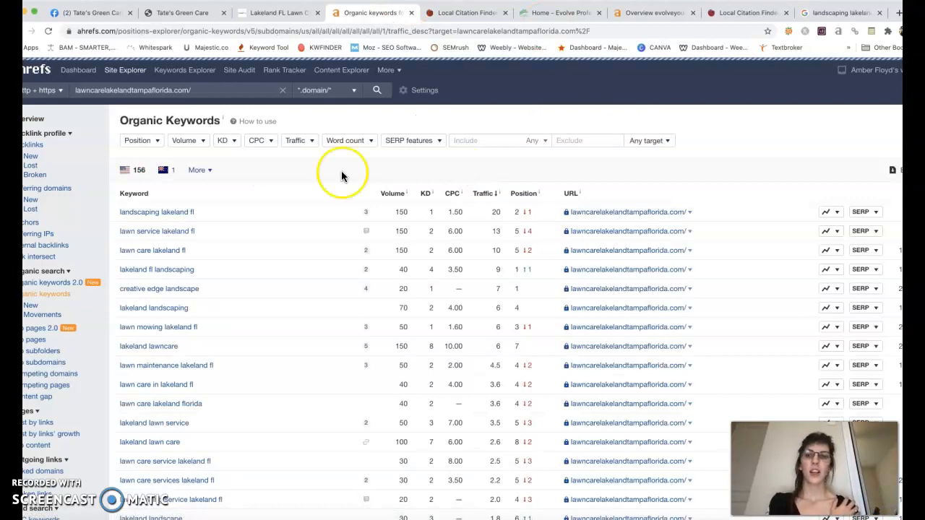
mouse_move(204, 233)
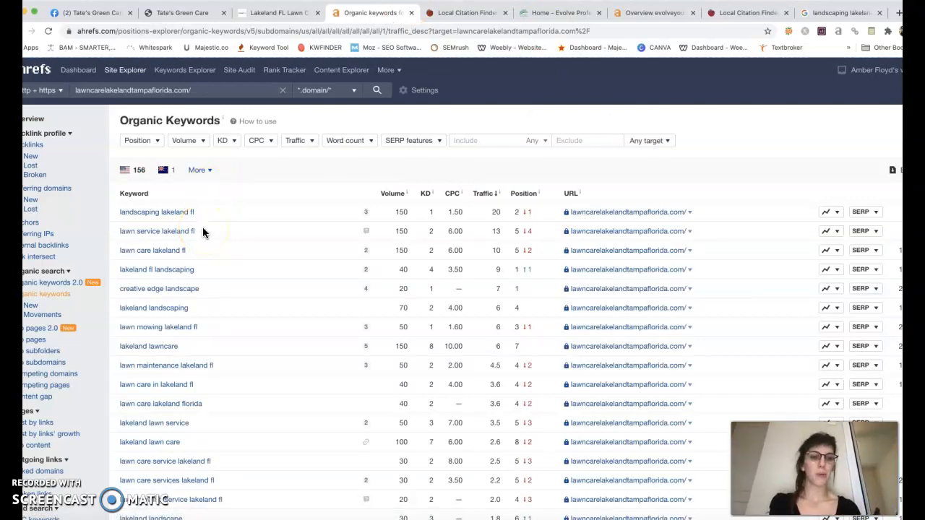
mouse_move(436, 156)
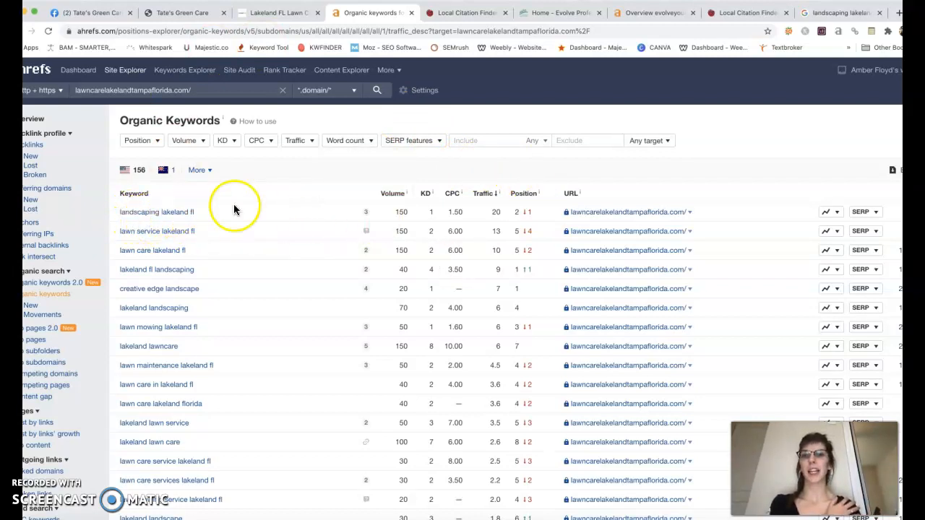
mouse_move(197, 231)
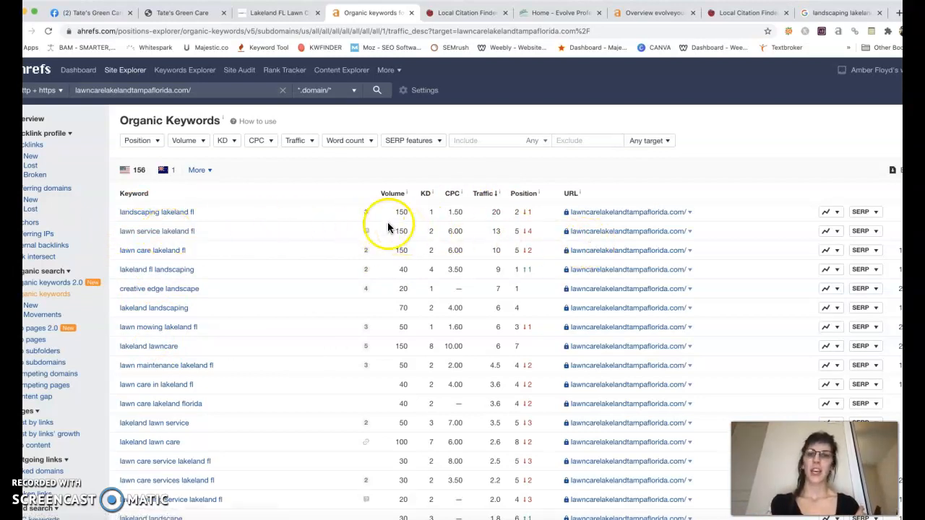
scroll(down, 3)
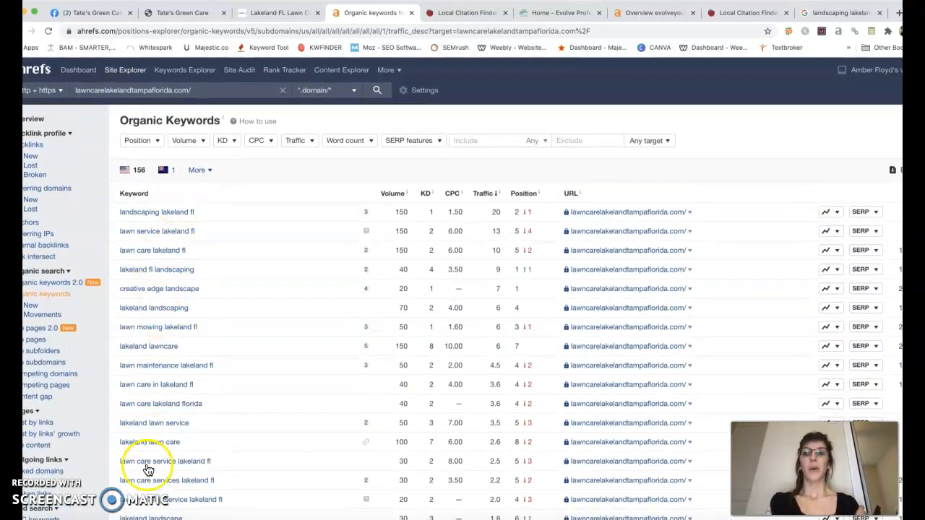
mouse_move(200, 152)
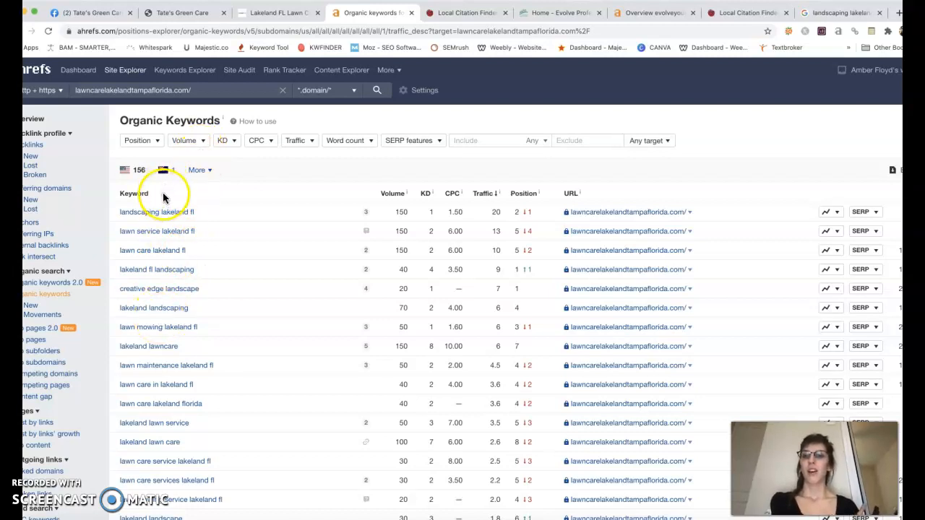
mouse_move(351, 206)
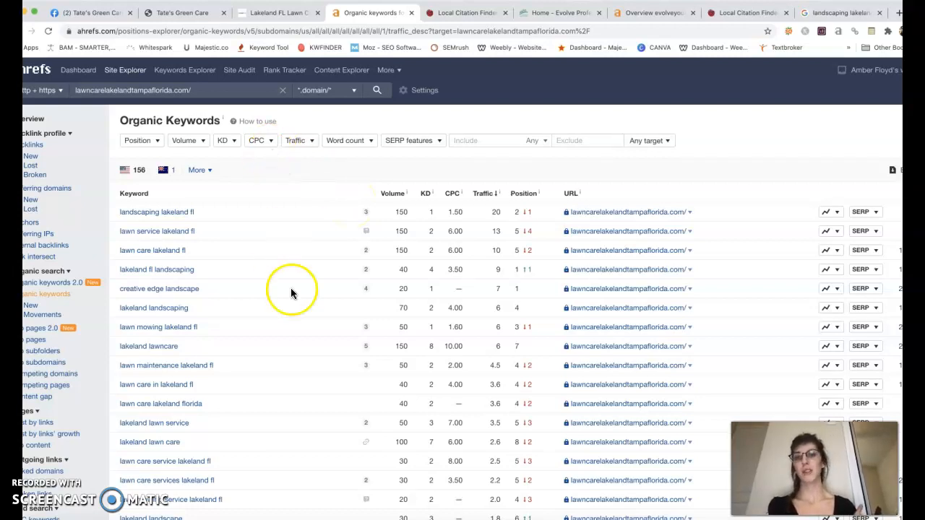
mouse_move(410, 201)
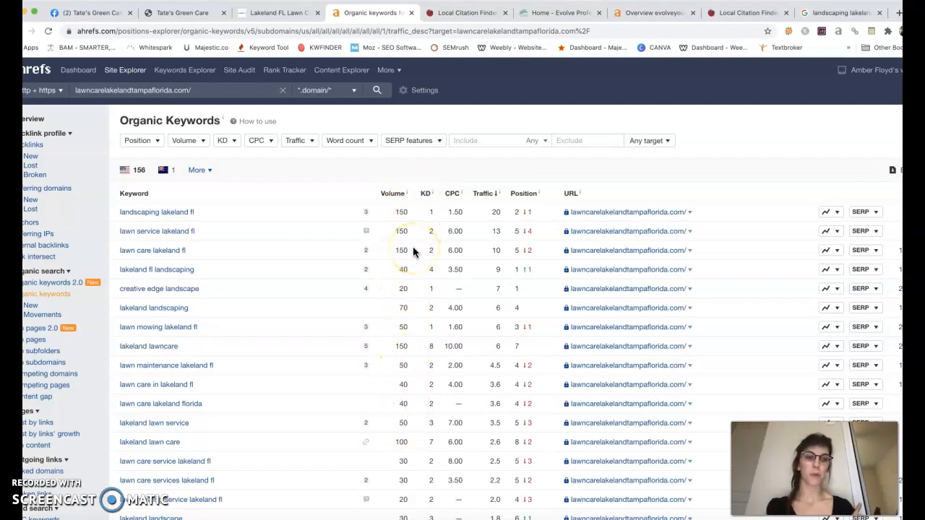
mouse_move(463, 311)
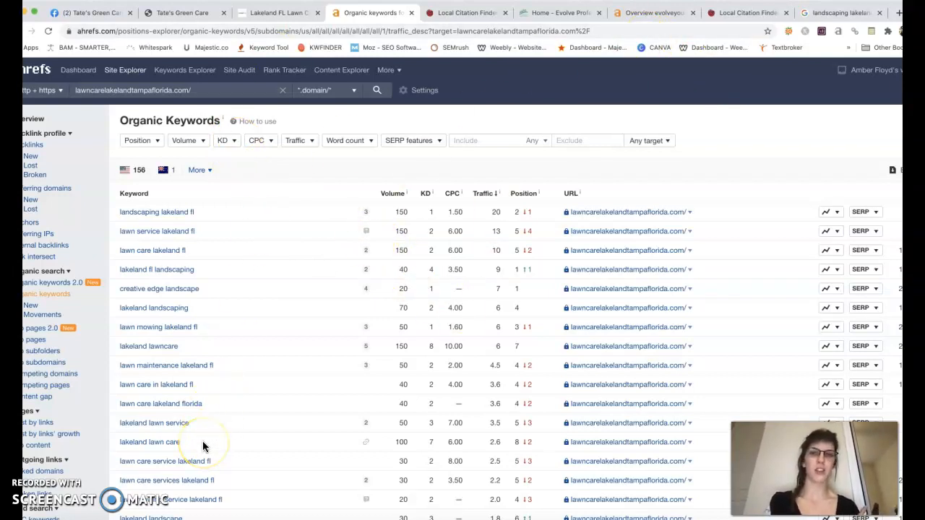
mouse_move(321, 328)
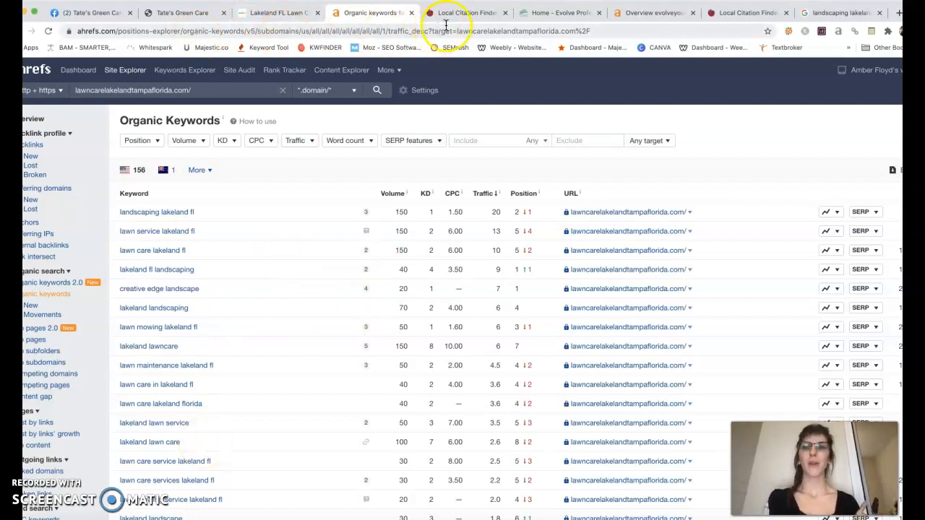
- Show Creative Edge Landscape's 27 citation sources, led by facebook.com, bing.com and yelp.com
click(462, 13)
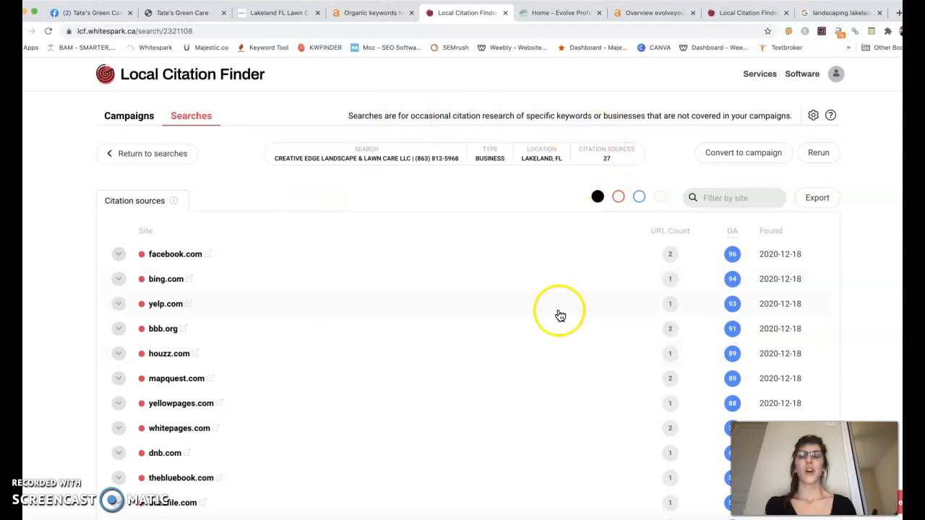
mouse_move(768, 29)
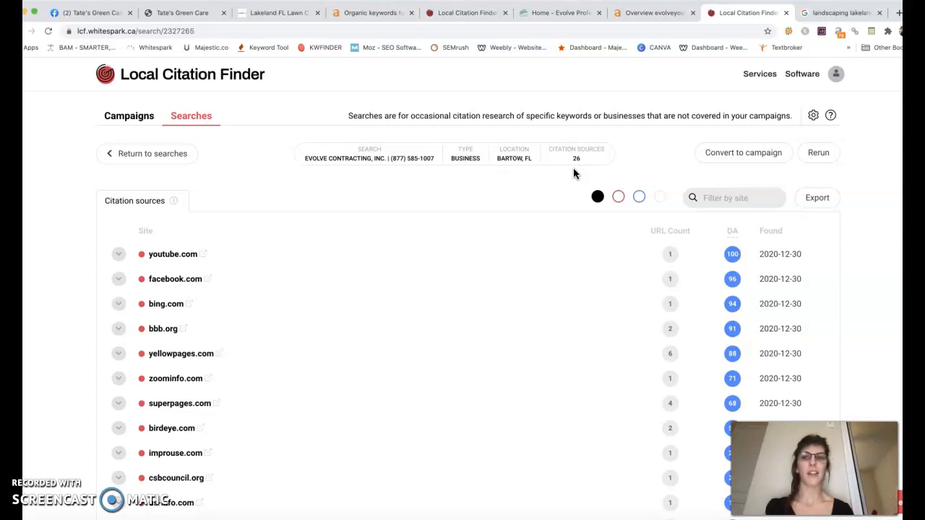
mouse_move(795, 195)
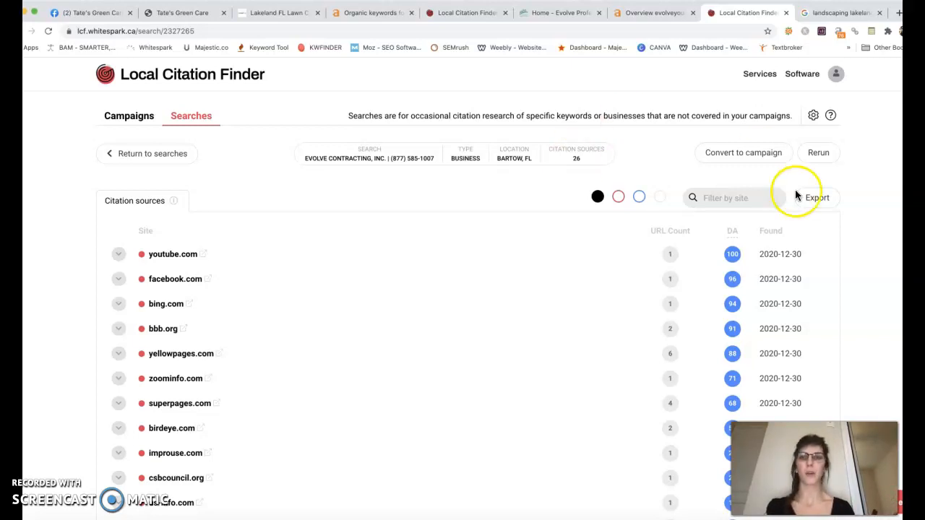
mouse_move(209, 88)
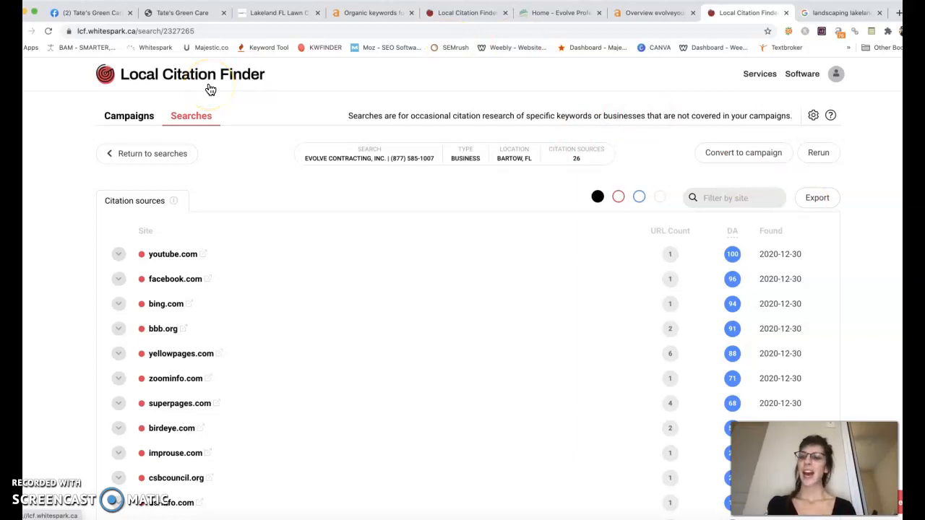